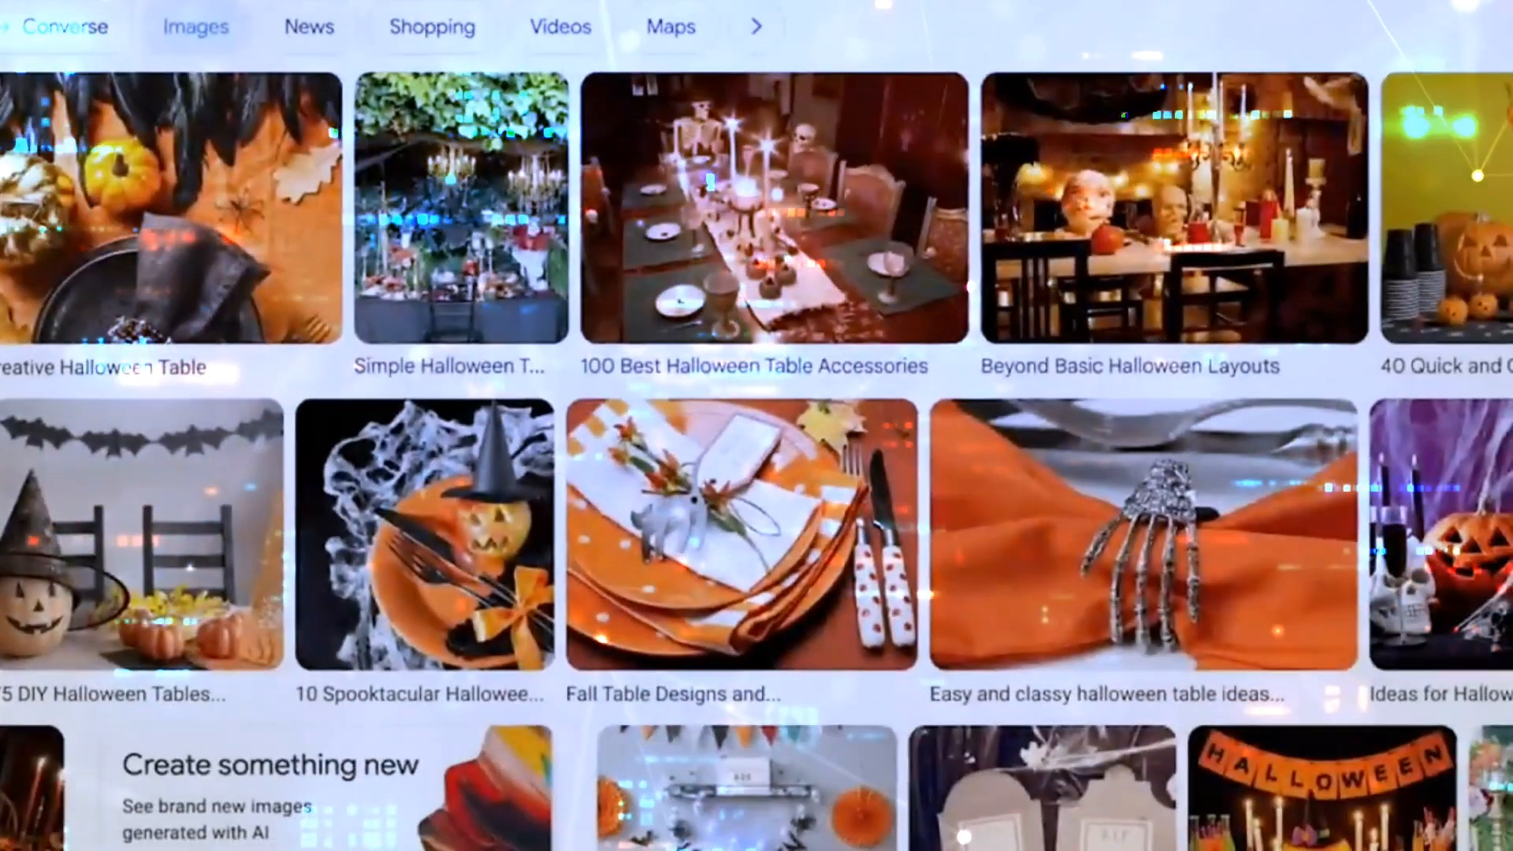
pyautogui.scroll(-3)
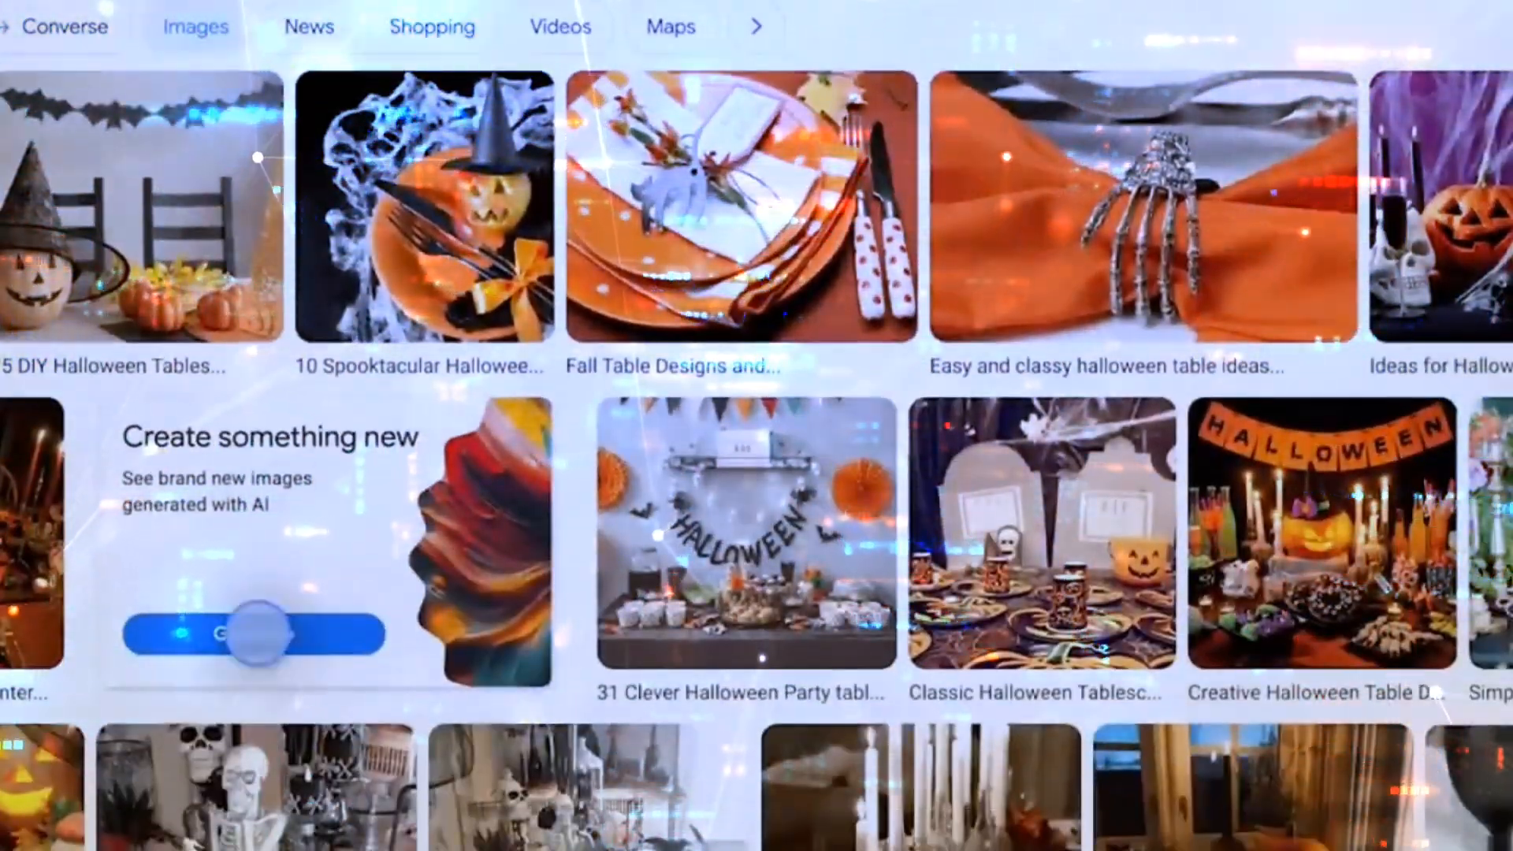